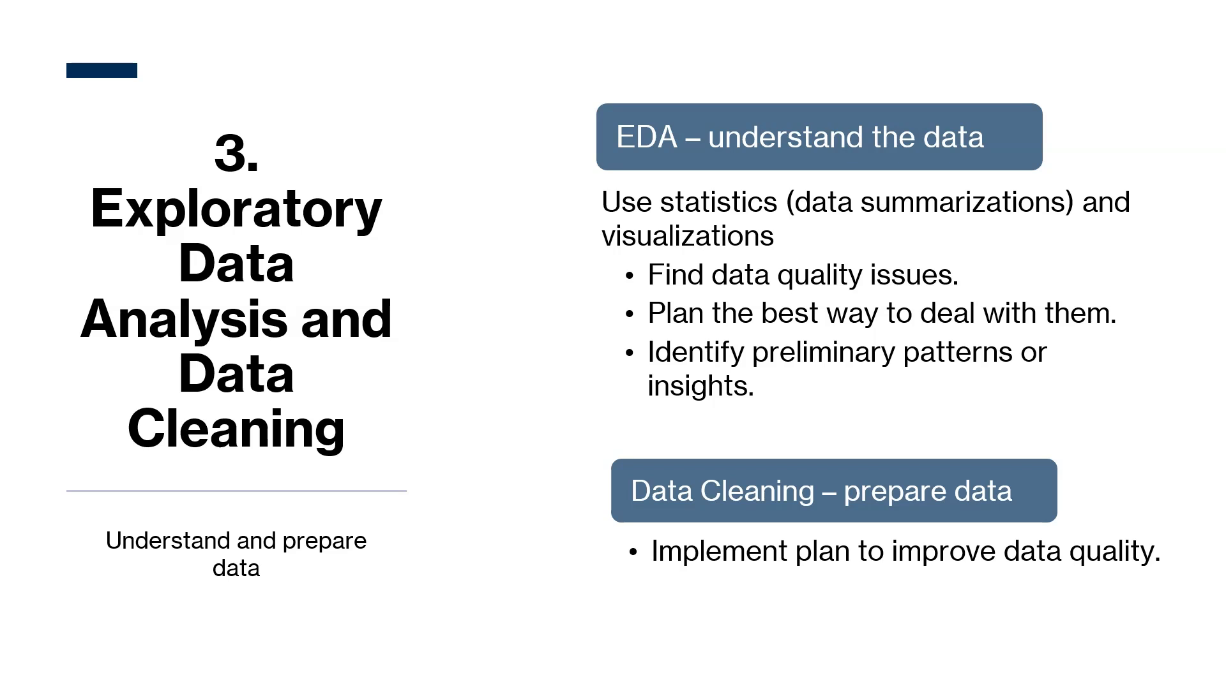
Advance the slideshow from the EDA and data cleaning slide to section 4, Modeling.
key(right)
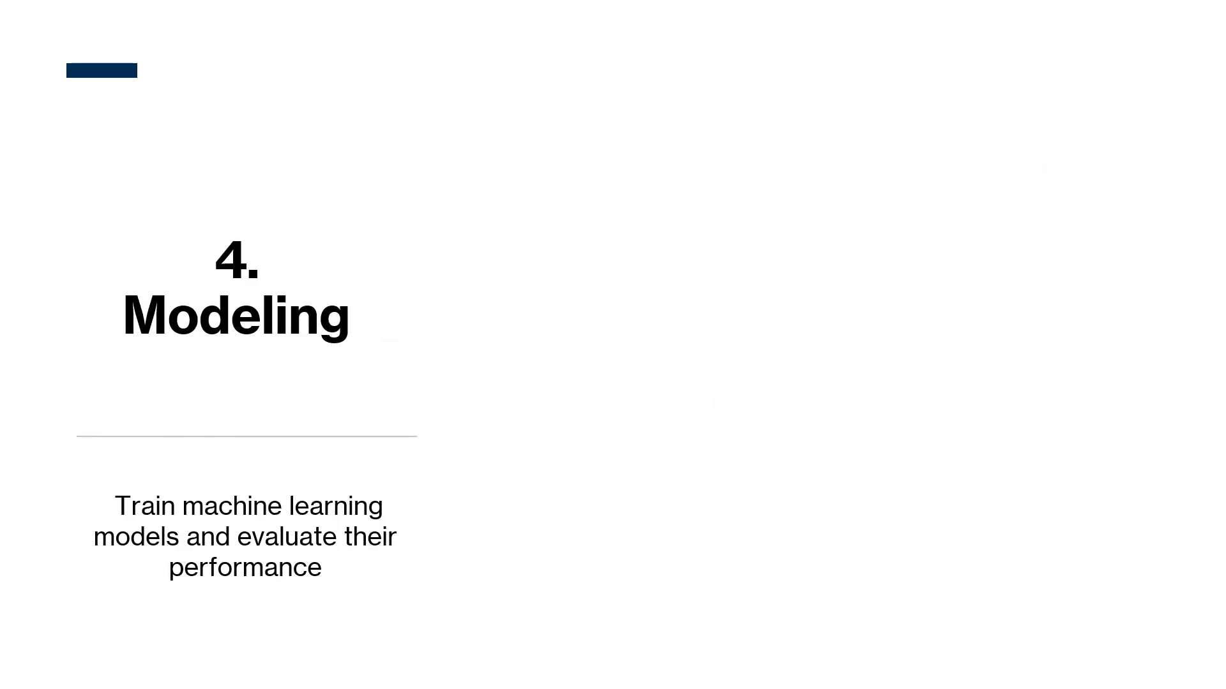